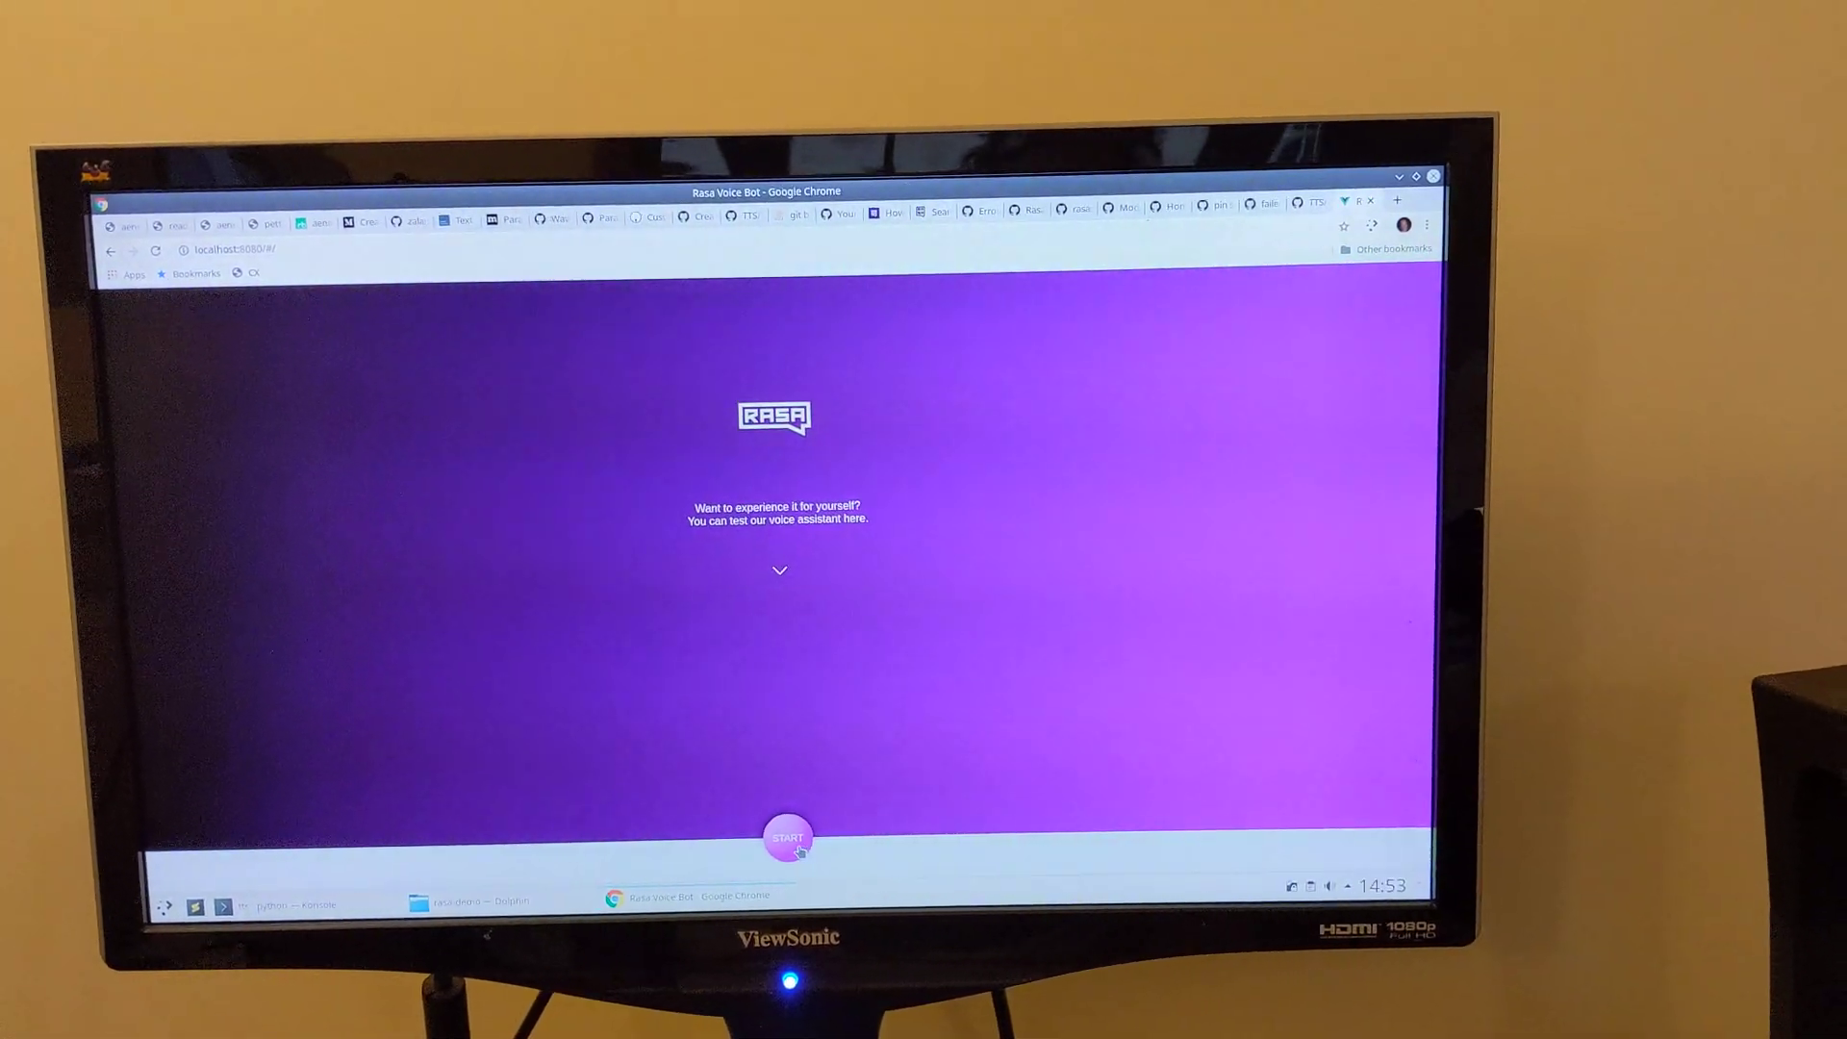
# Step: Start the voice session so Sara greets with "Hello, I'm Sara. How can I help you?"
pyautogui.click(785, 837)
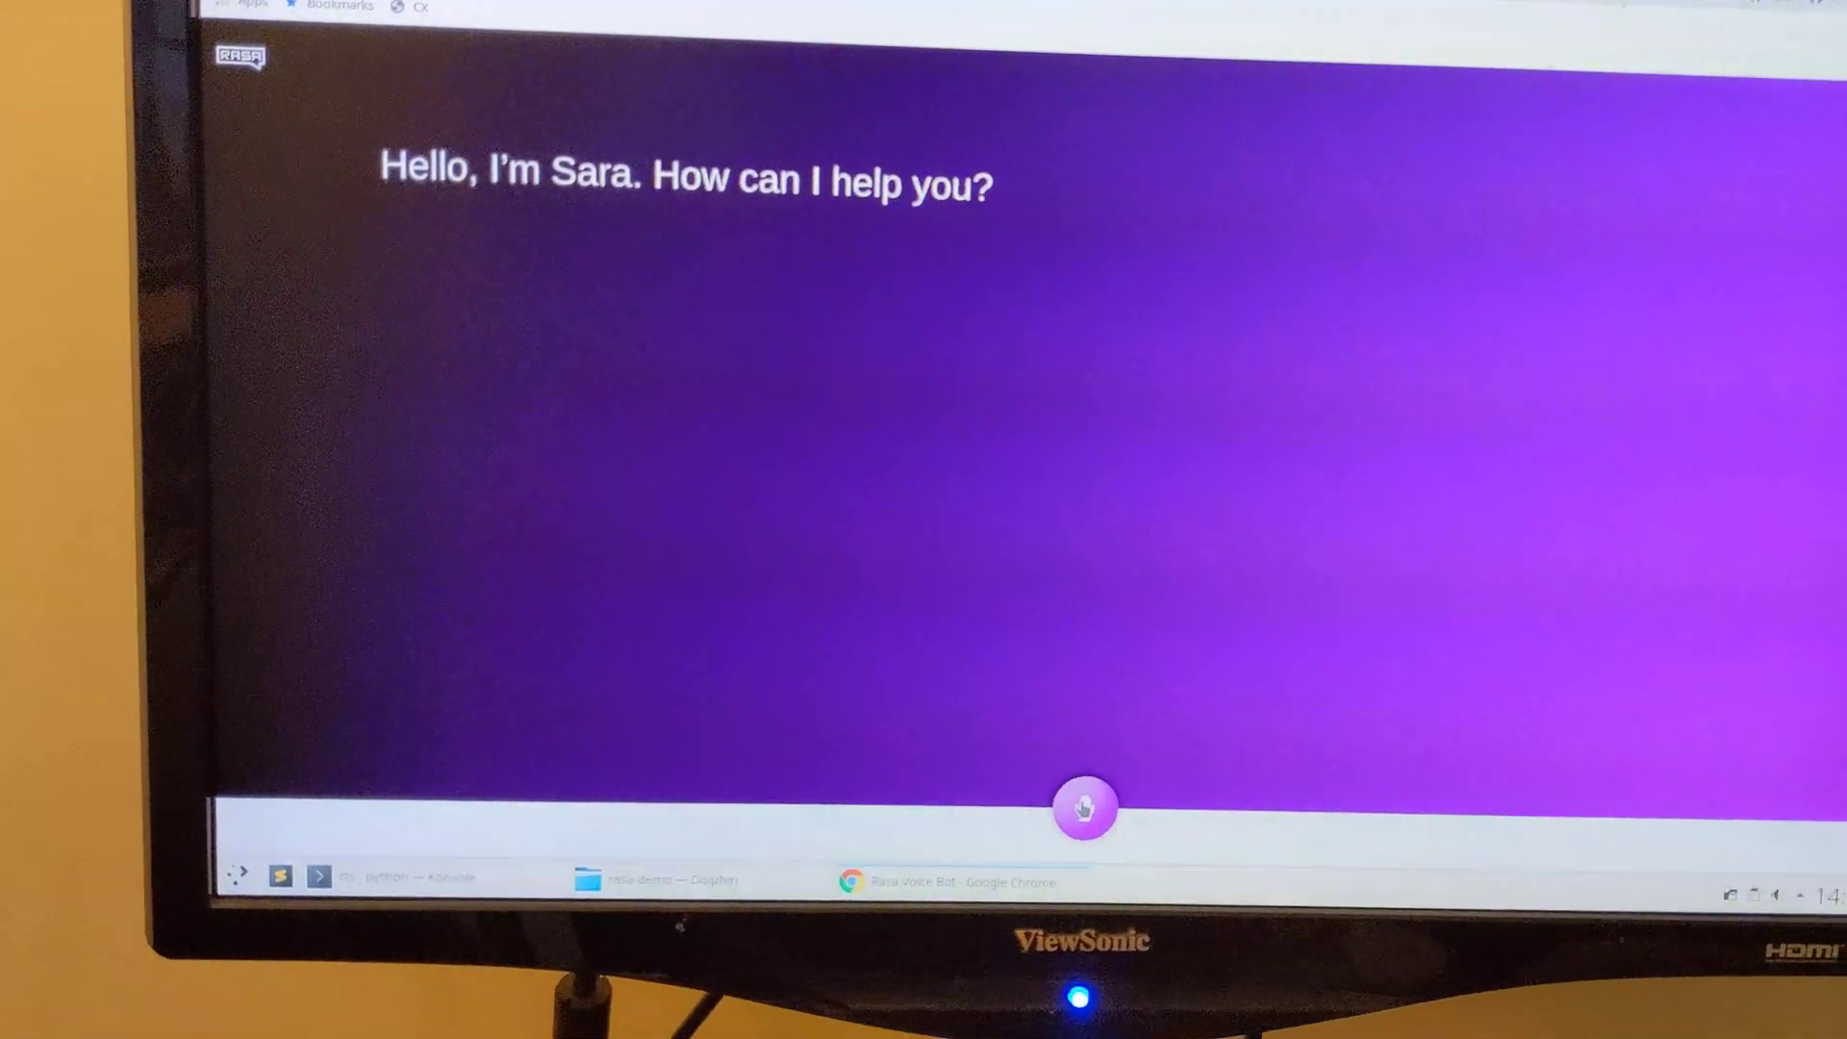
# Step: Ask by voice who the bot is; Sara replies she is the Rasa bot and mascot
pyautogui.click(1083, 808)
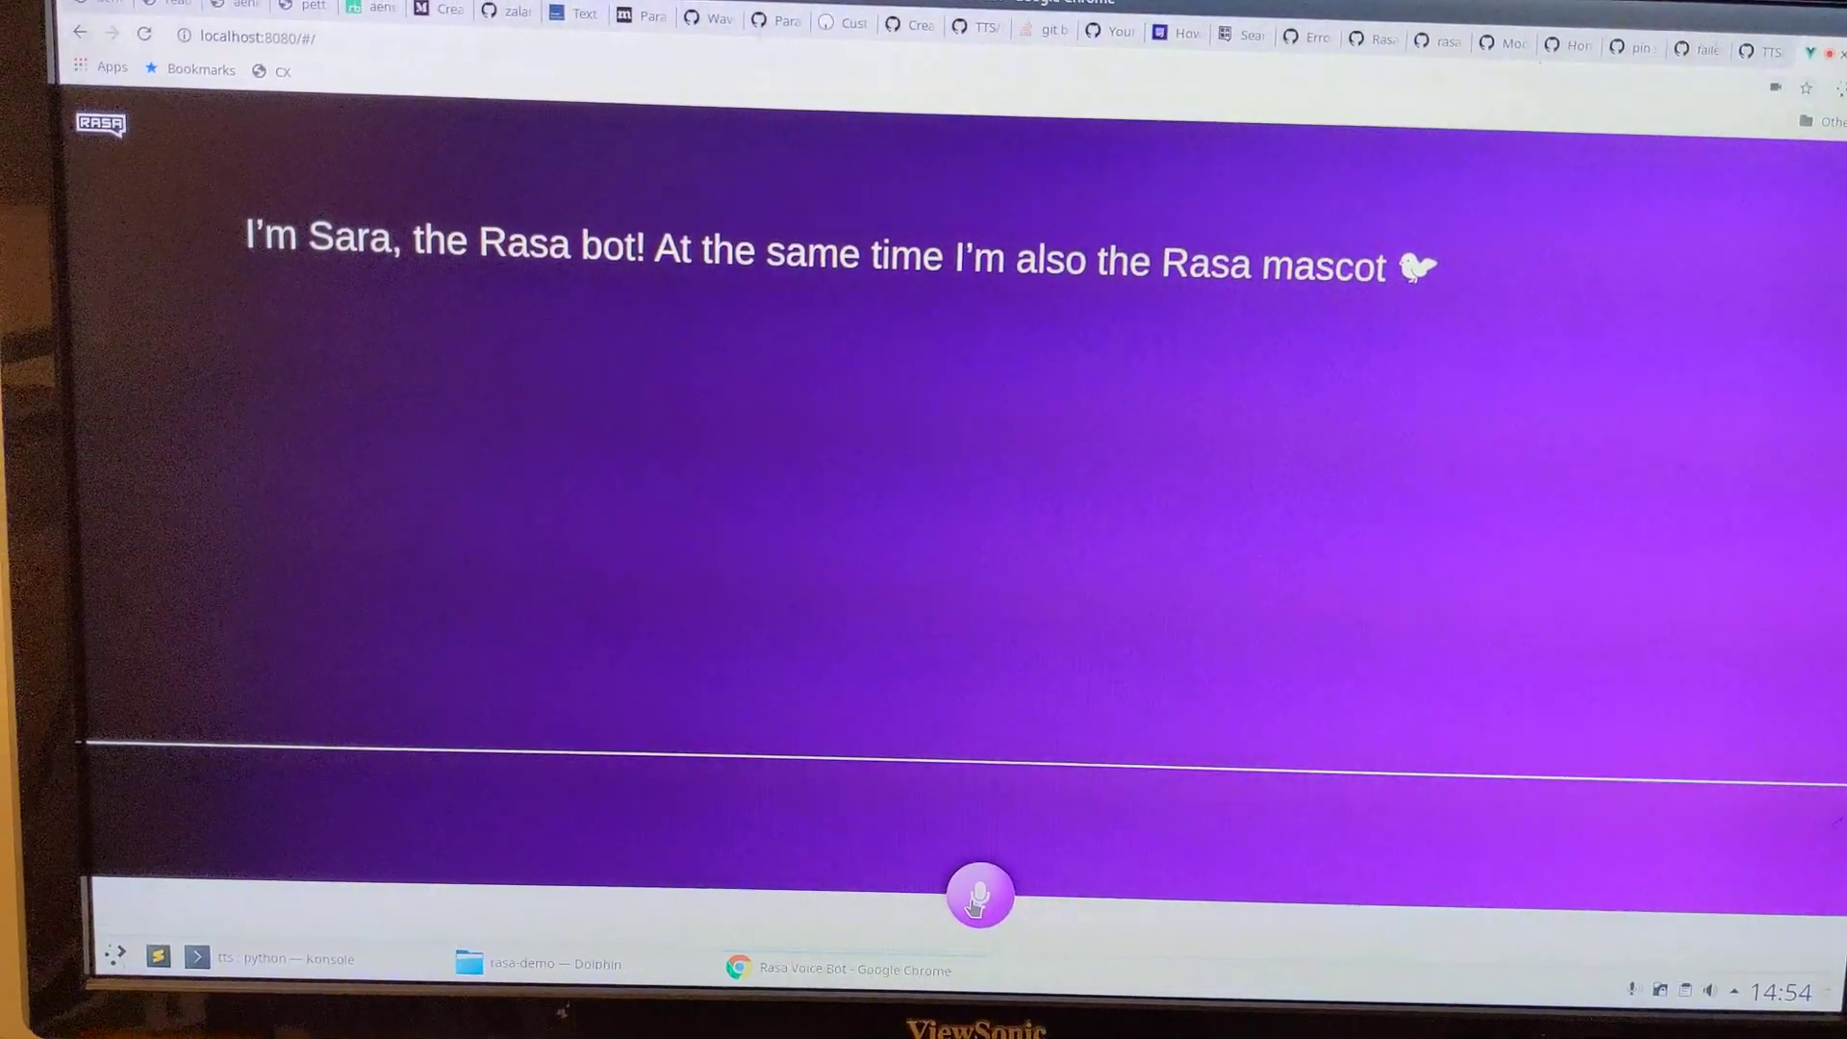
# Step: Ask by voice whether Rasa is open source; Sara confirms it is
pyautogui.click(977, 893)
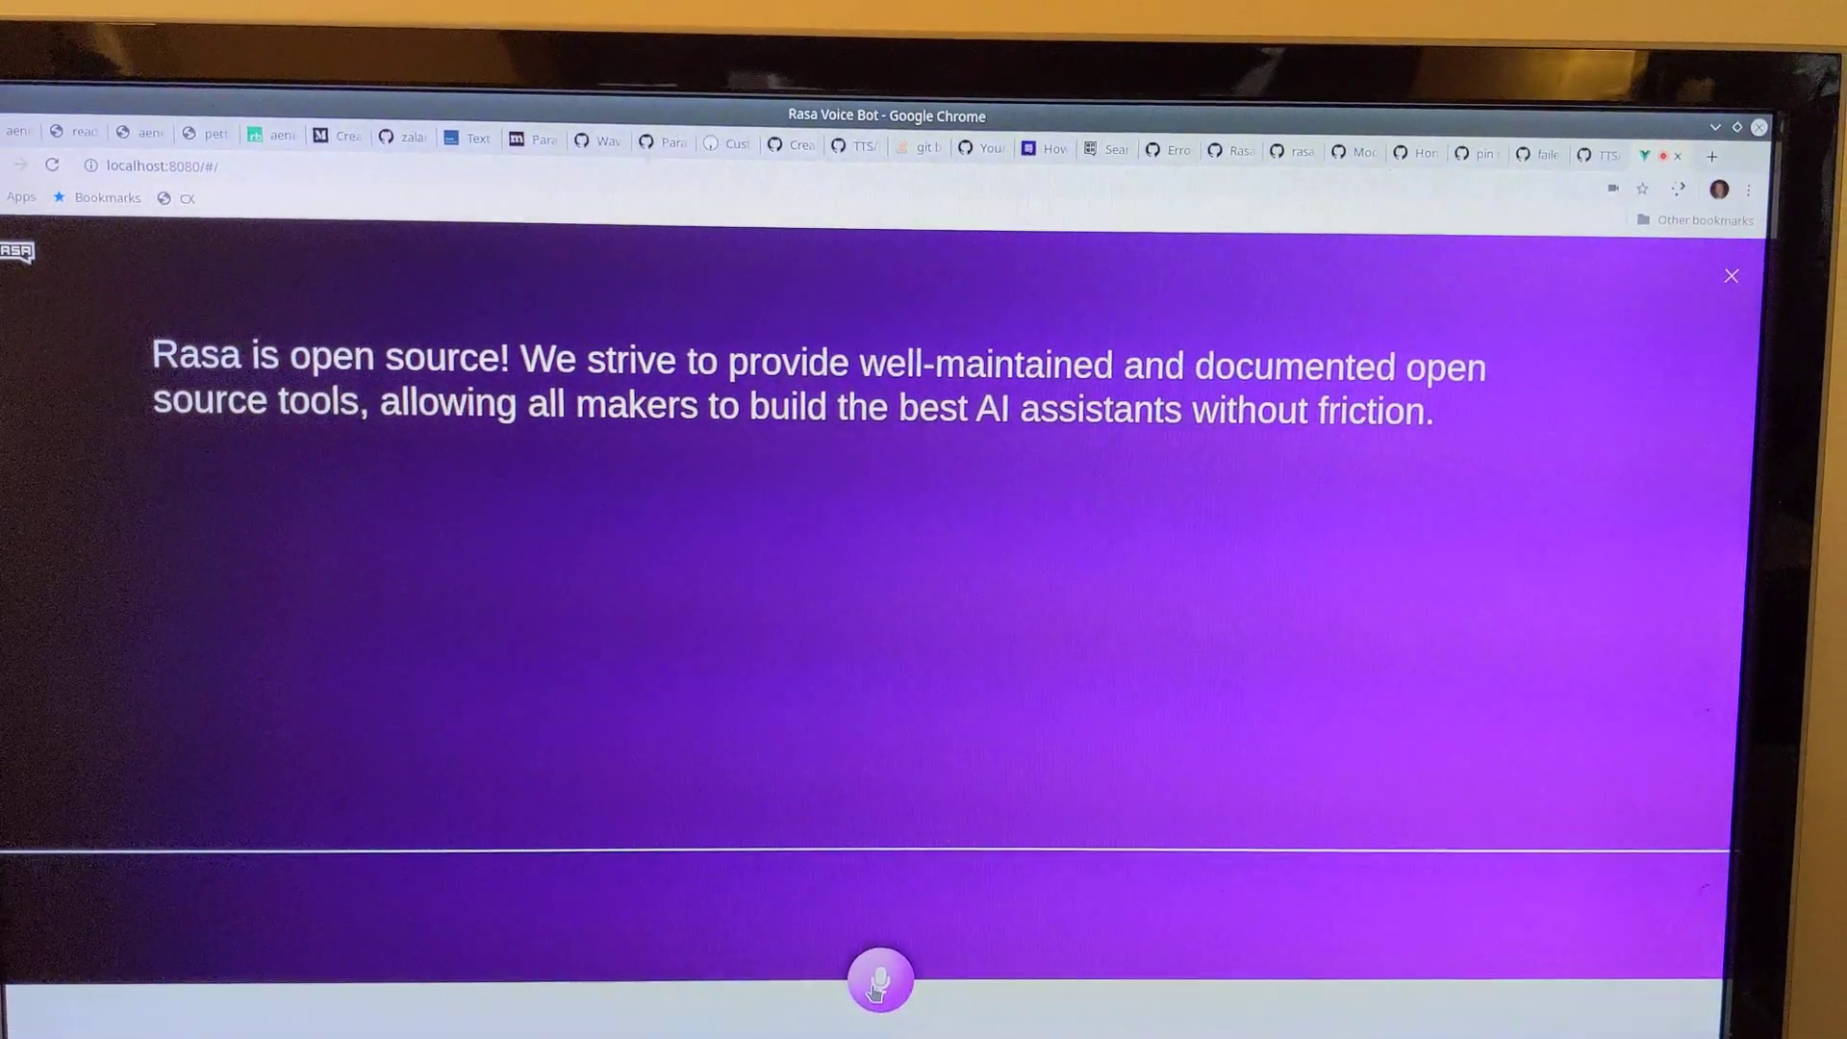
# Step: Interrupt Sara's reply and ask what you can ask about, getting the "You can ask me about:" list
pyautogui.click(879, 979)
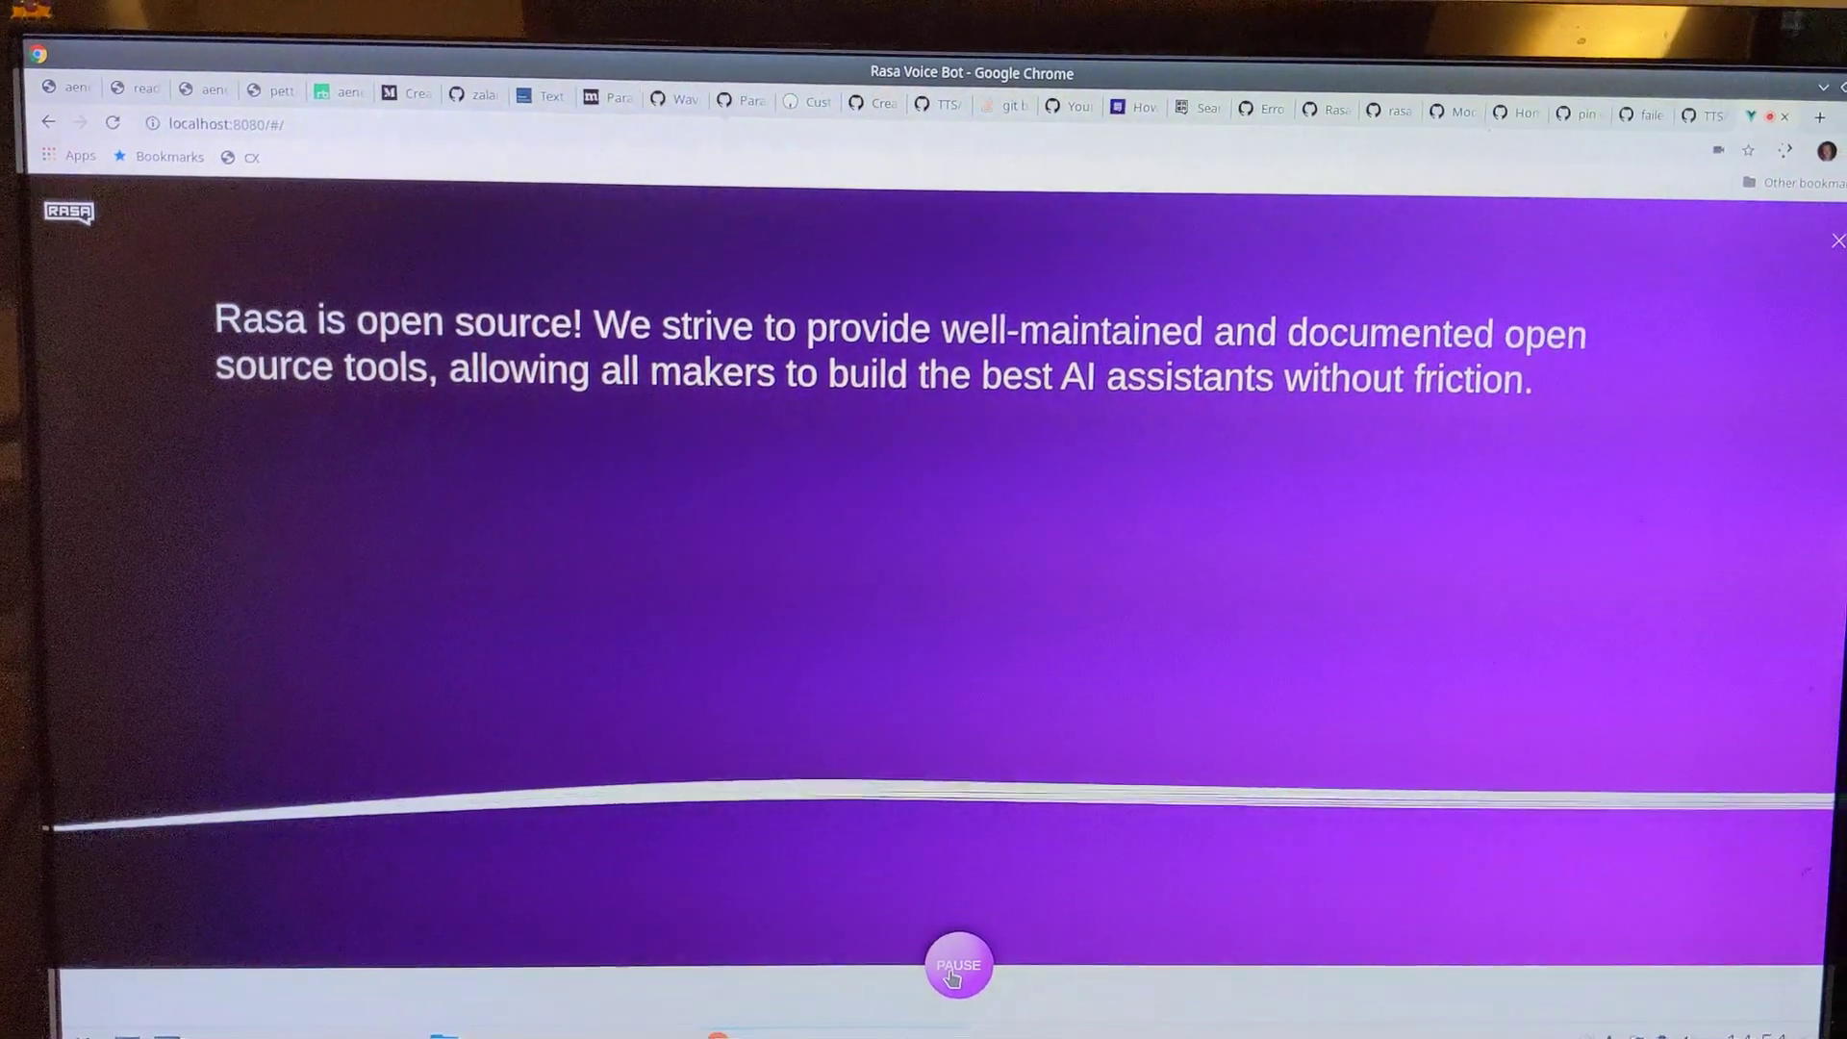
pyautogui.click(958, 964)
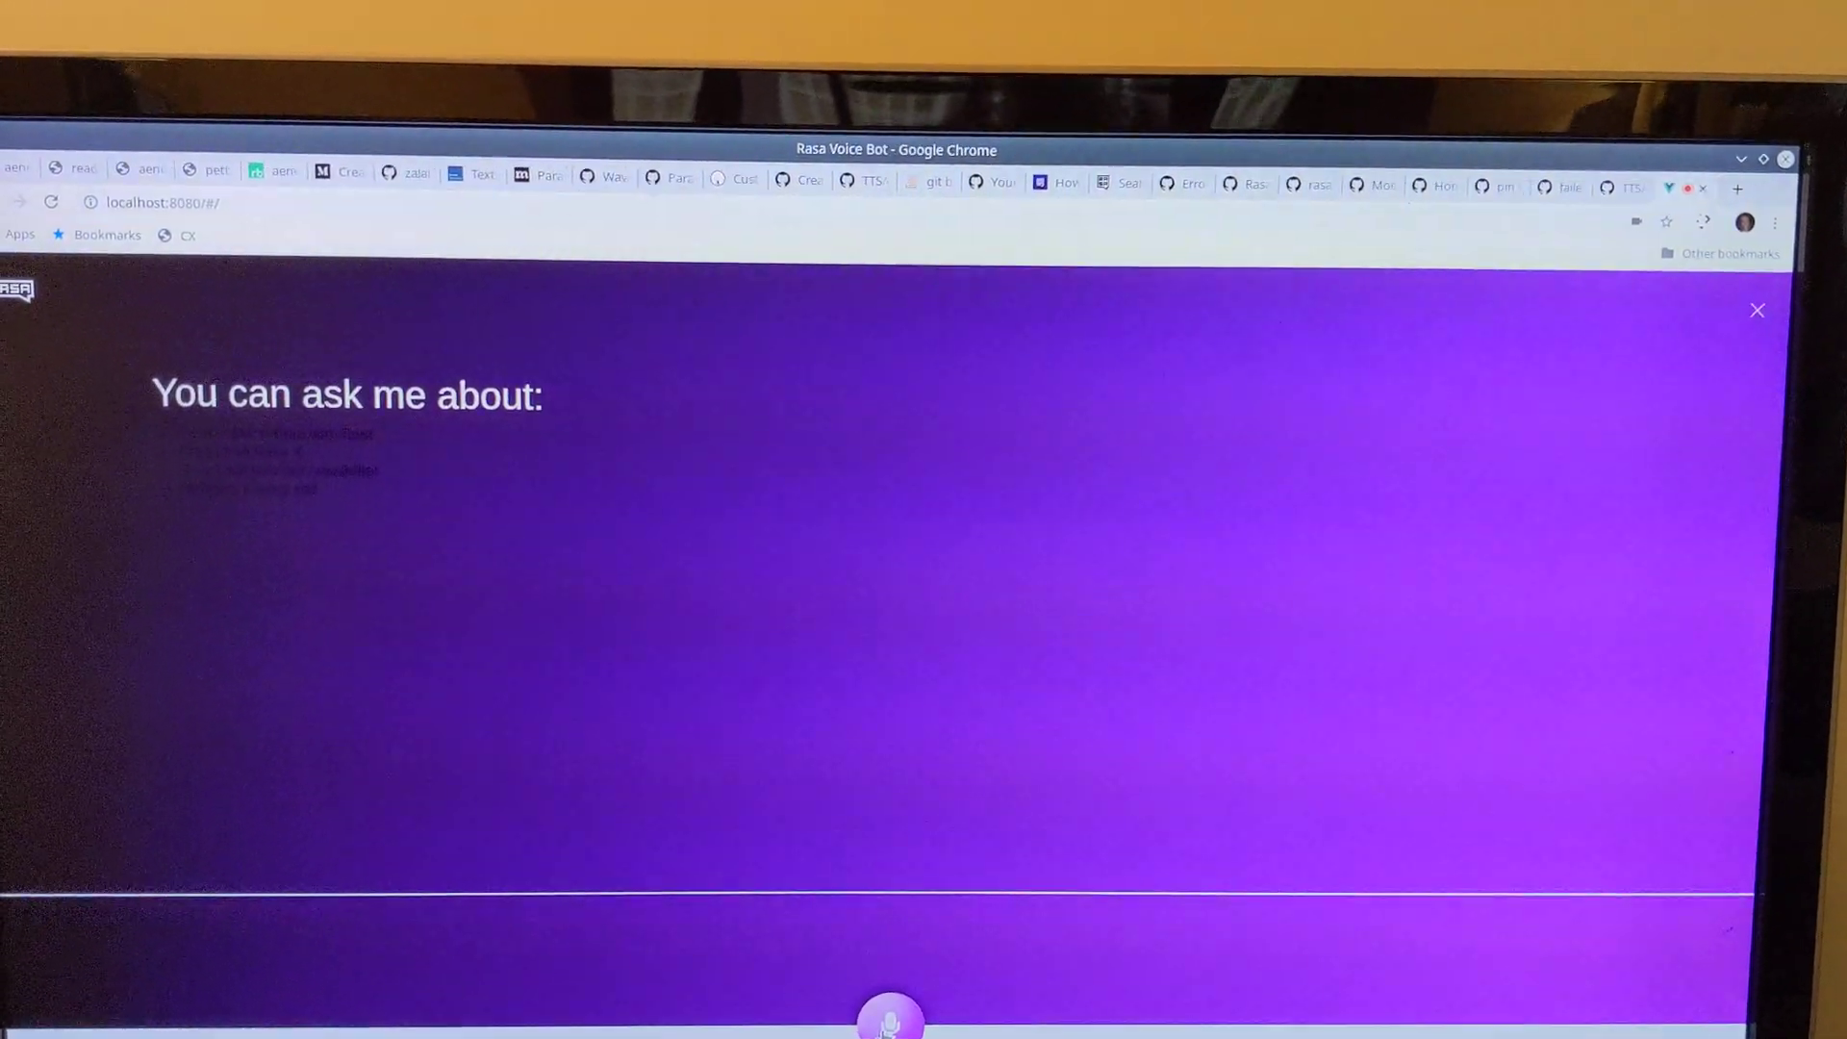